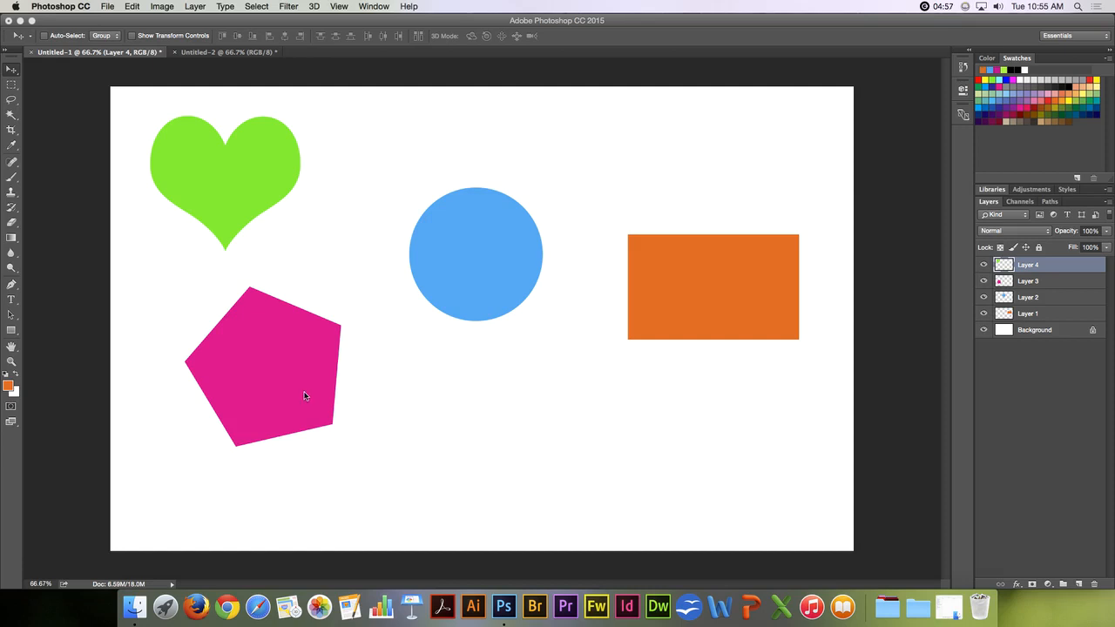
mouse_move(314, 390)
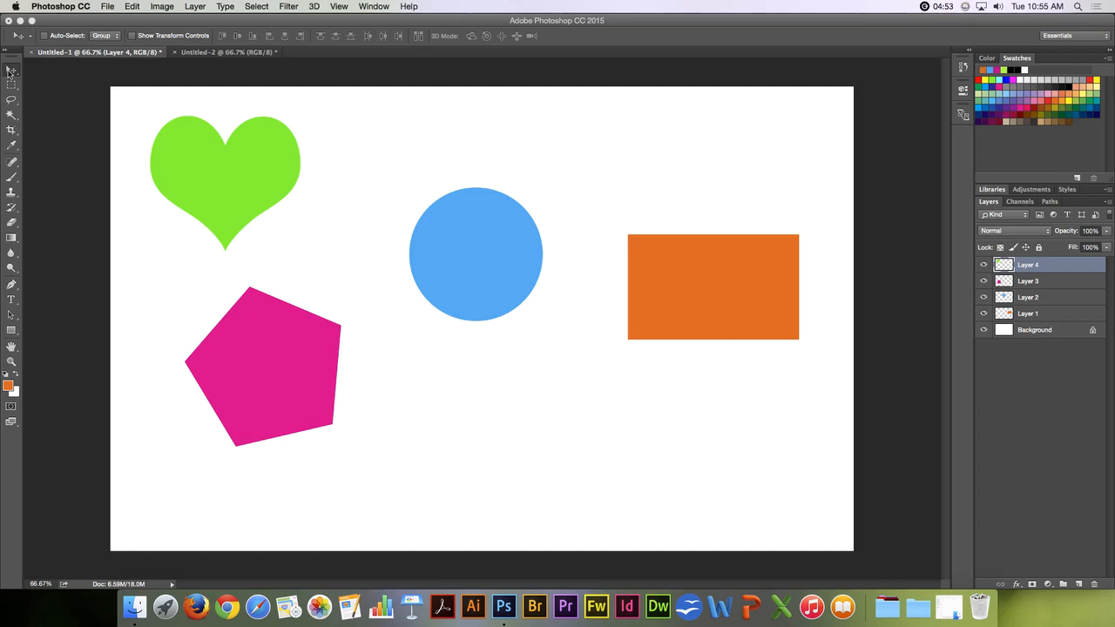
mouse_move(394, 282)
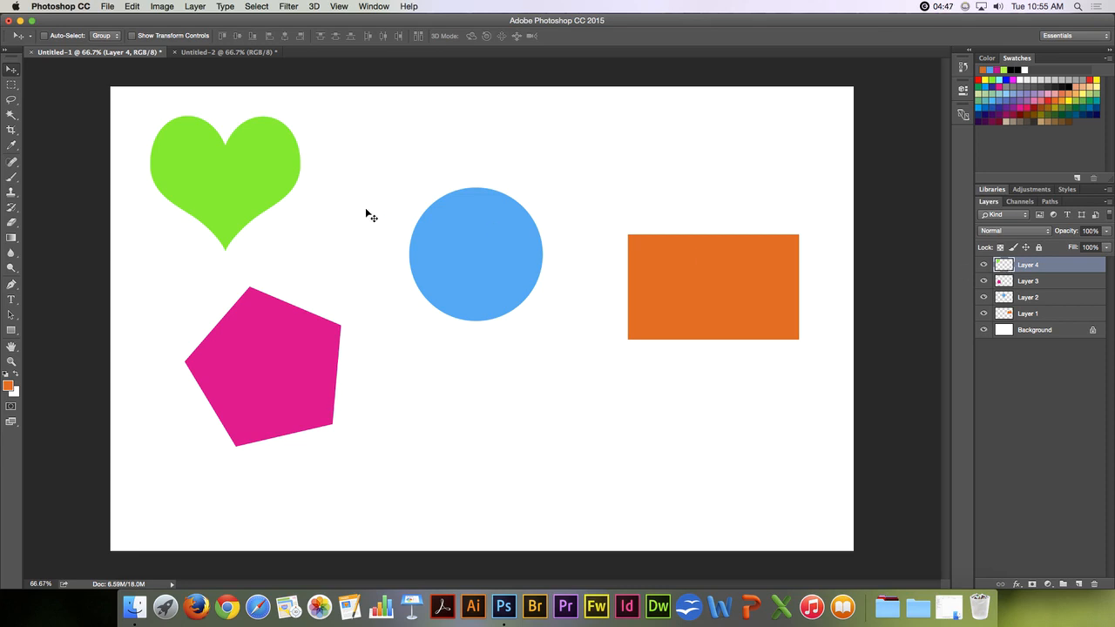
mouse_move(477, 199)
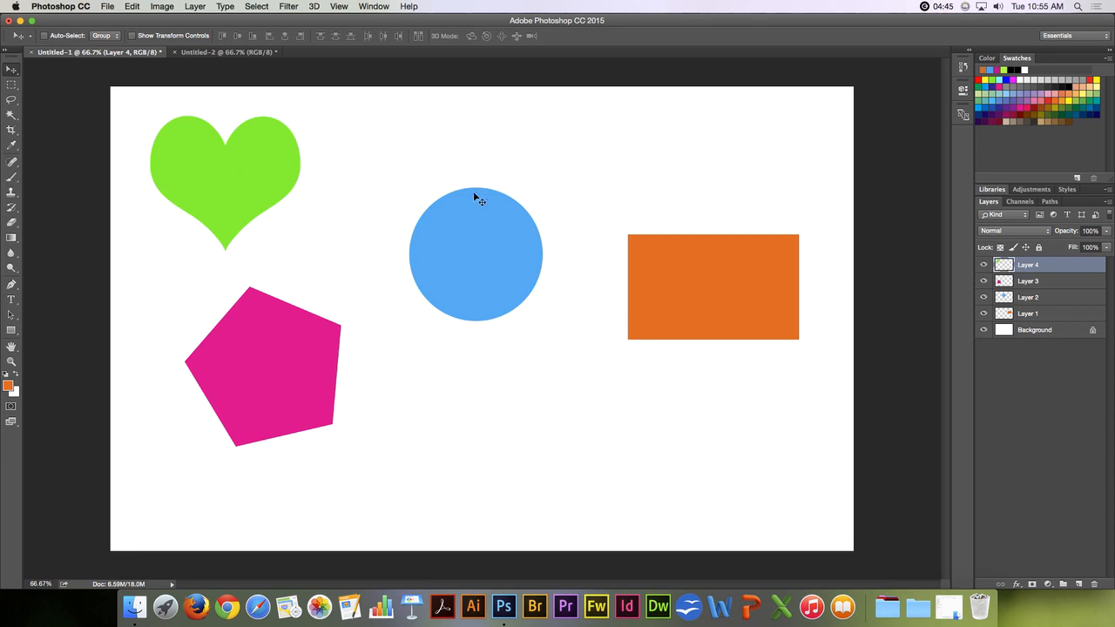
Move the green heart down and right so it sits centred below the blue circle
left_click_drag(224, 179, 399, 206)
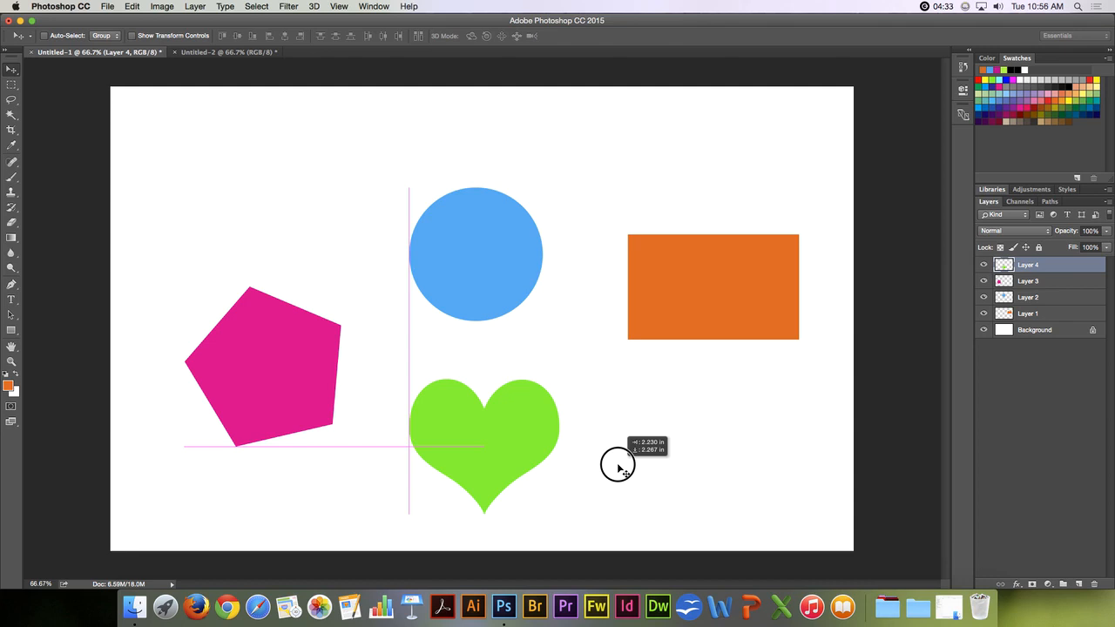
mouse_move(618, 463)
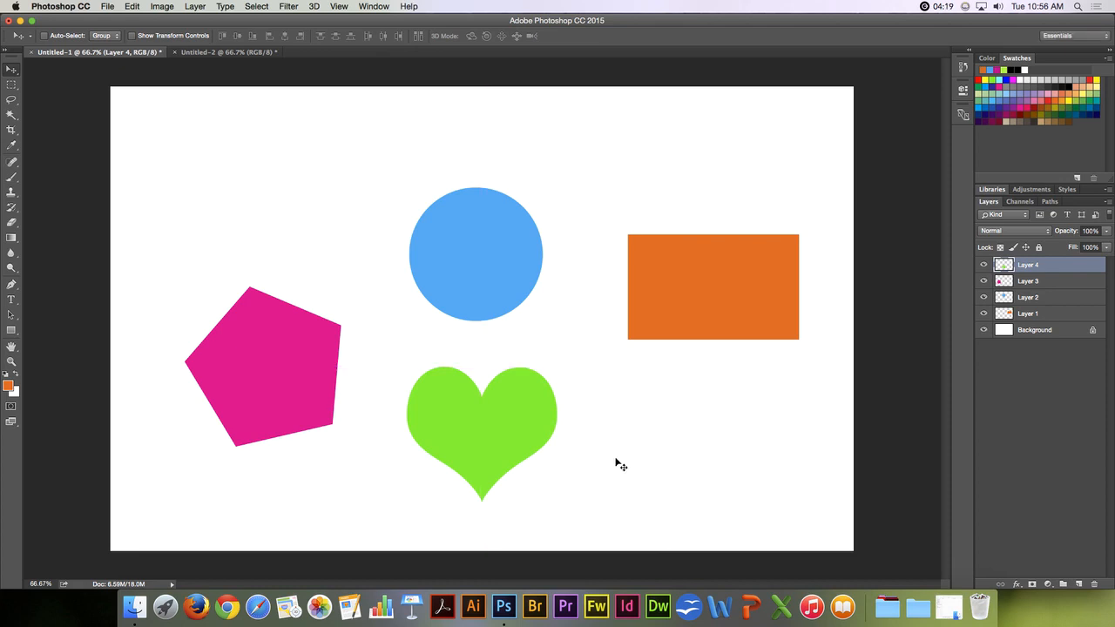
mouse_move(955, 297)
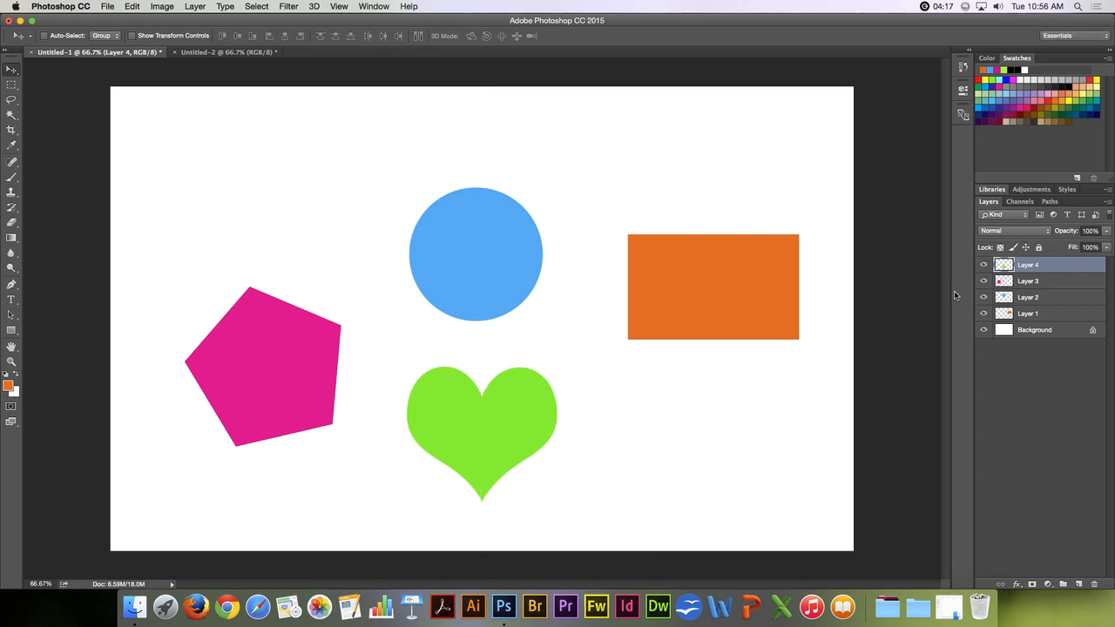
mouse_move(730, 307)
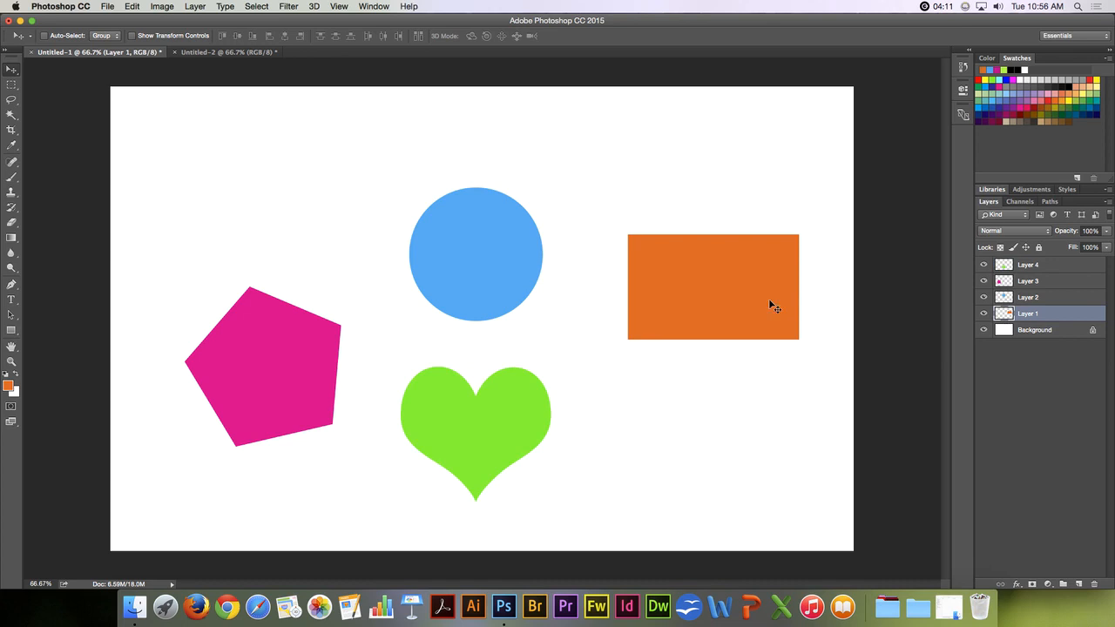
Move the orange rectangle lower on the canvas, to the right of the circle and heart
left_click_drag(770, 305, 746, 288)
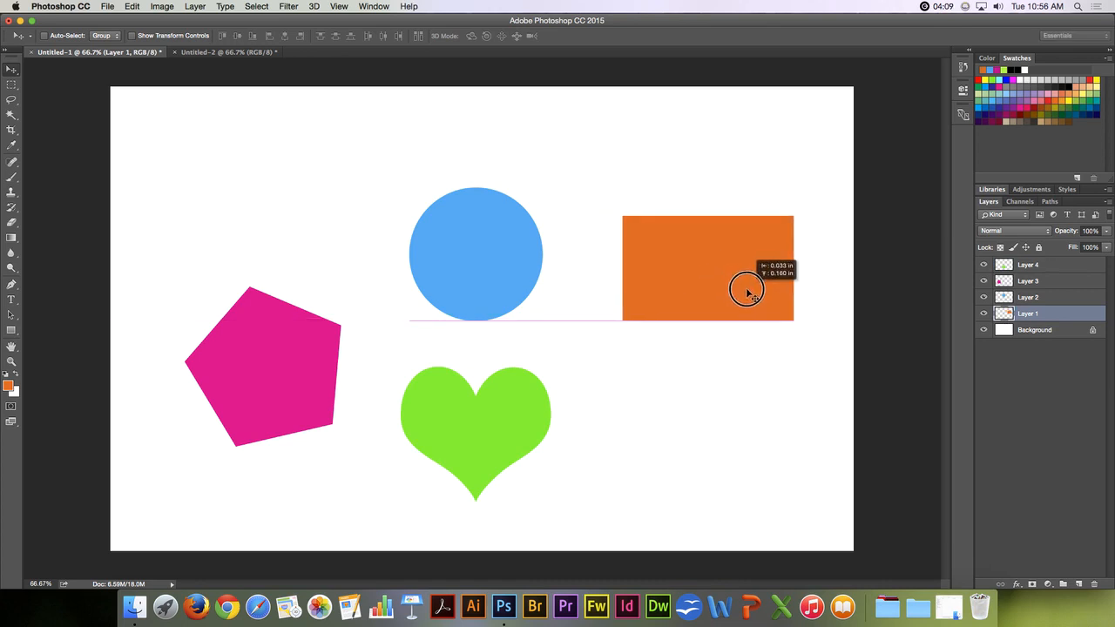
left_click_drag(745, 290, 751, 369)
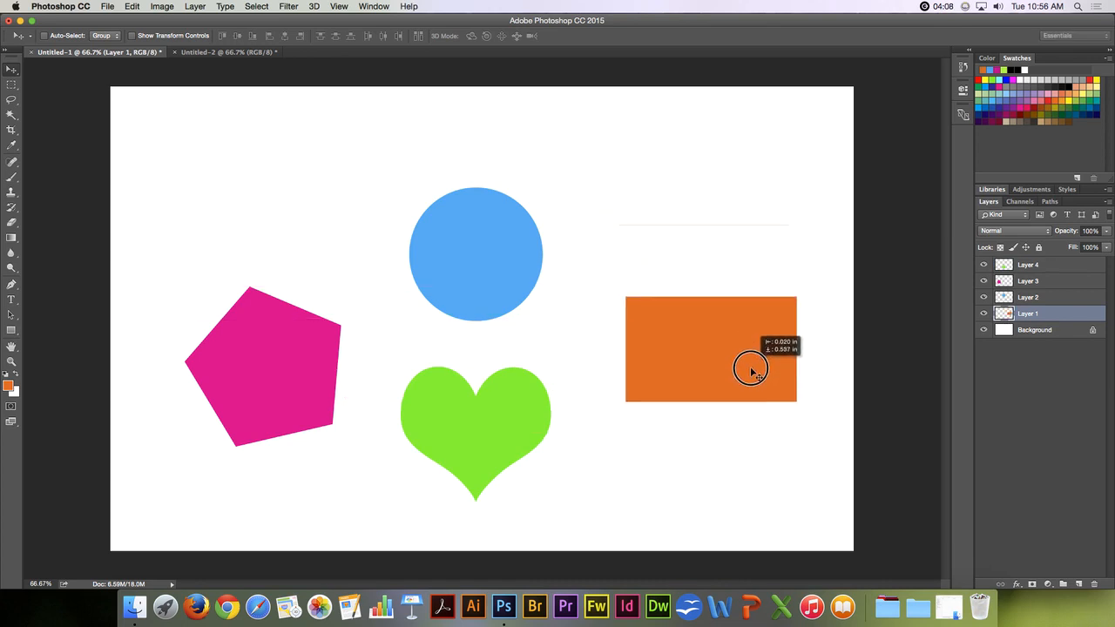
left_click_drag(751, 367, 742, 359)
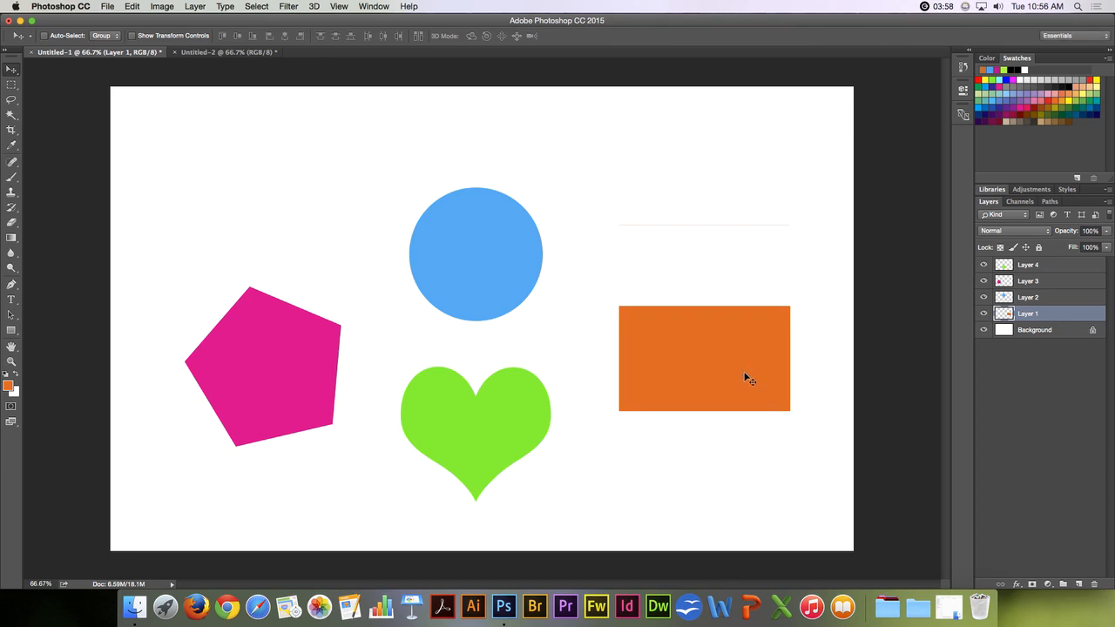
mouse_move(729, 370)
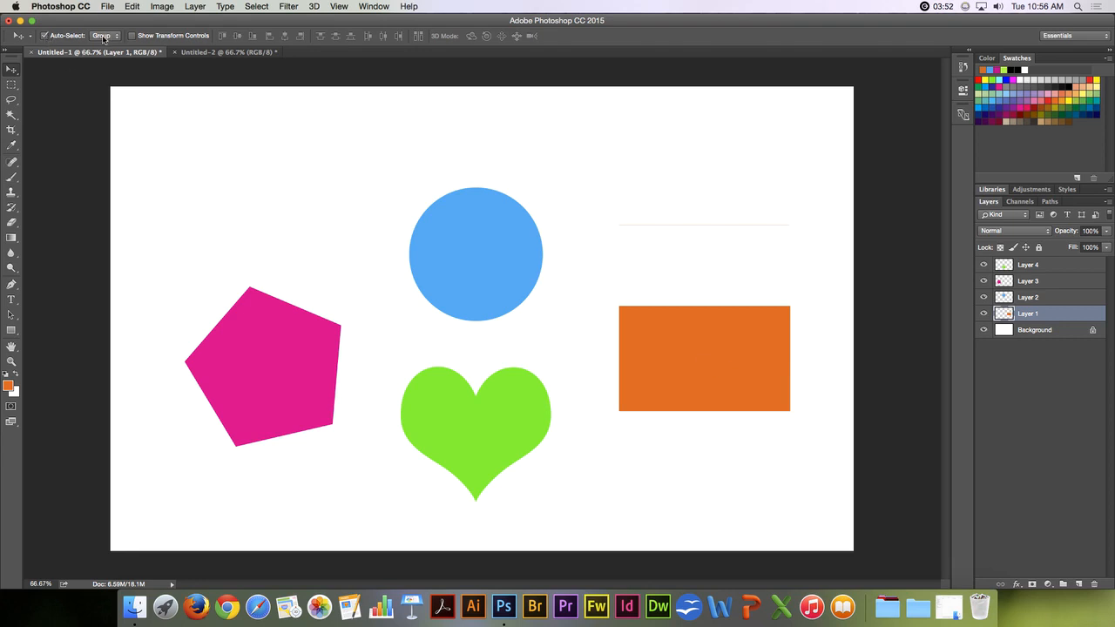
Set Auto-Select to Layer and move the blue circle up and to the right
left_click(101, 35)
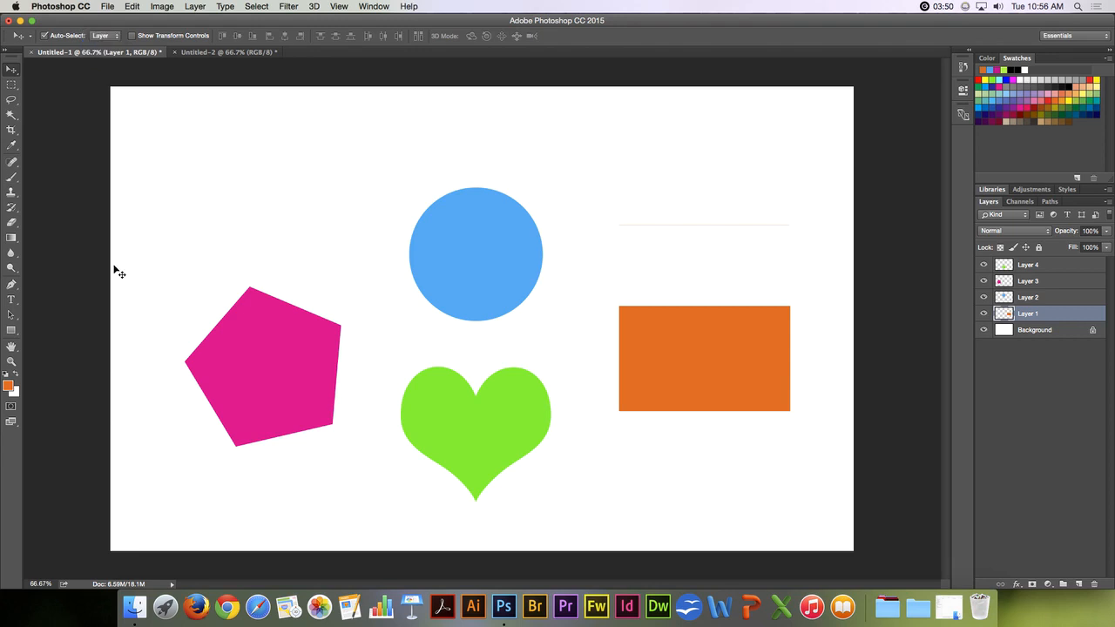
mouse_move(495, 335)
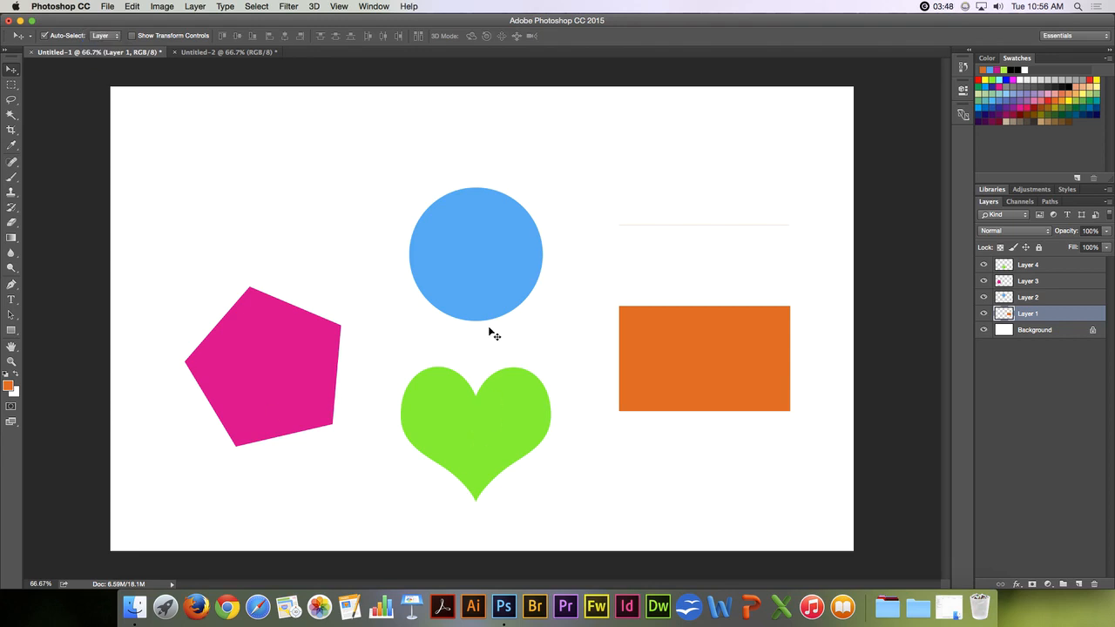
left_click(1028, 296)
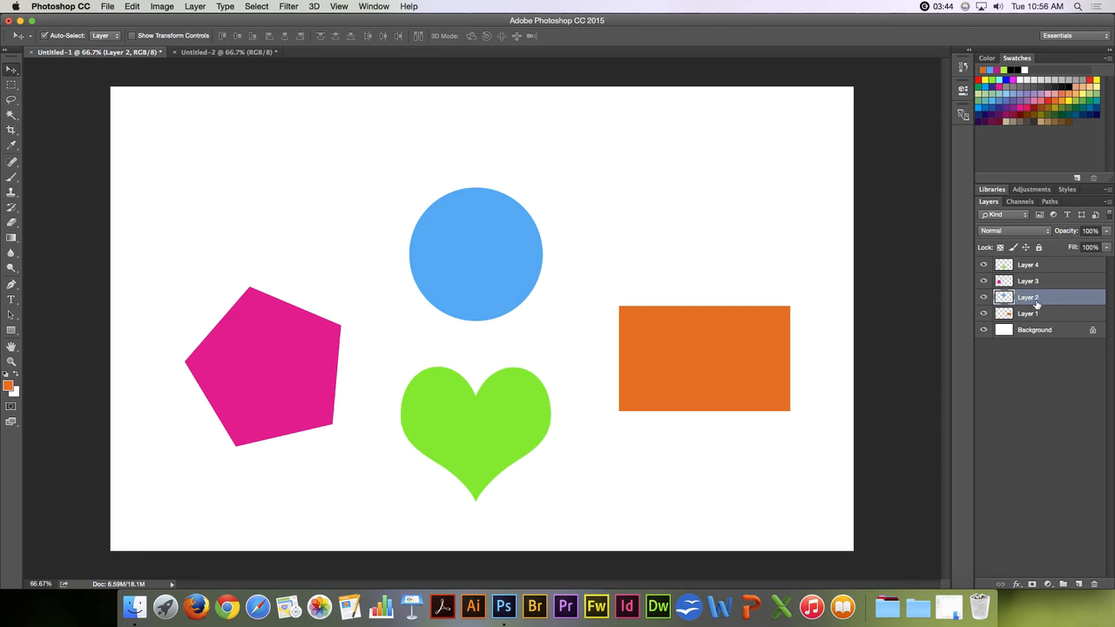
left_click_drag(476, 253, 572, 212)
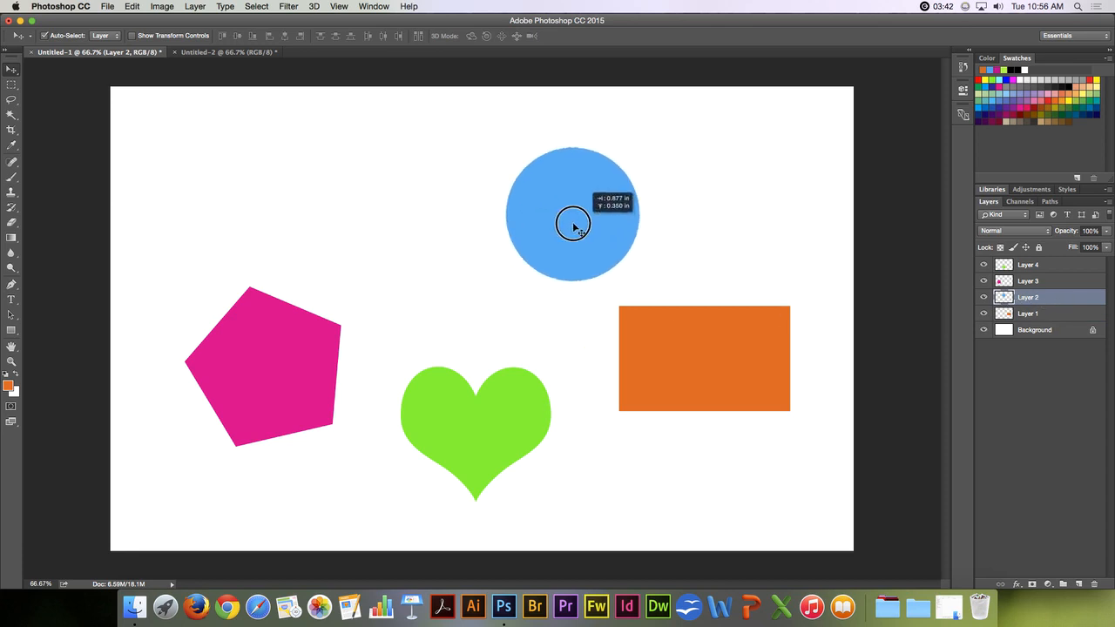
left_click_drag(574, 225, 591, 218)
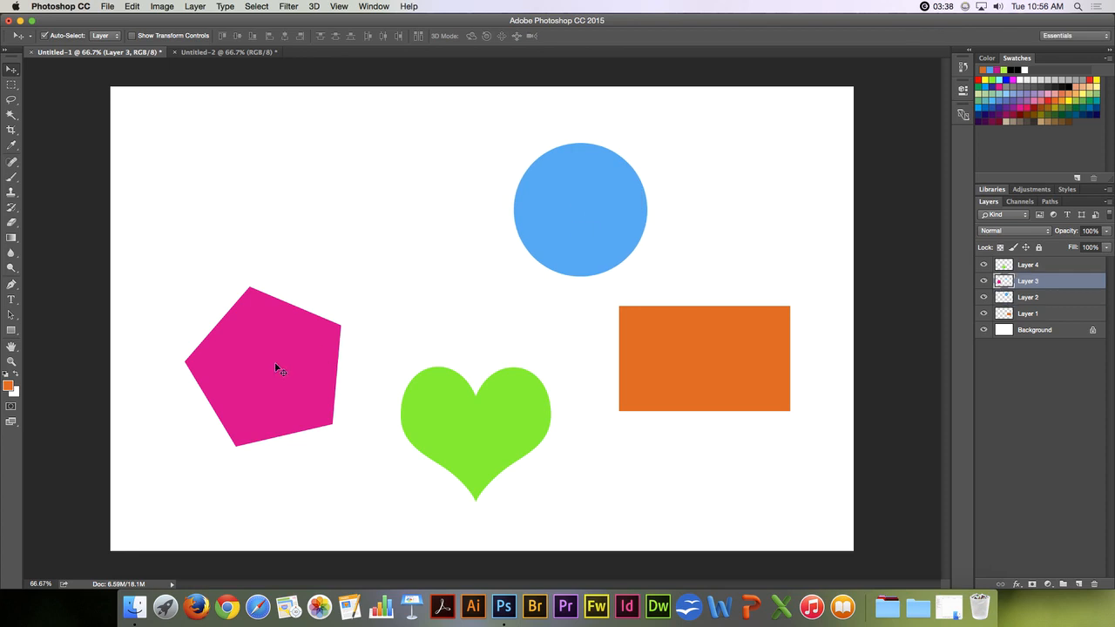
Move the pink pentagon up toward the top left of the canvas
left_click_drag(279, 366, 292, 240)
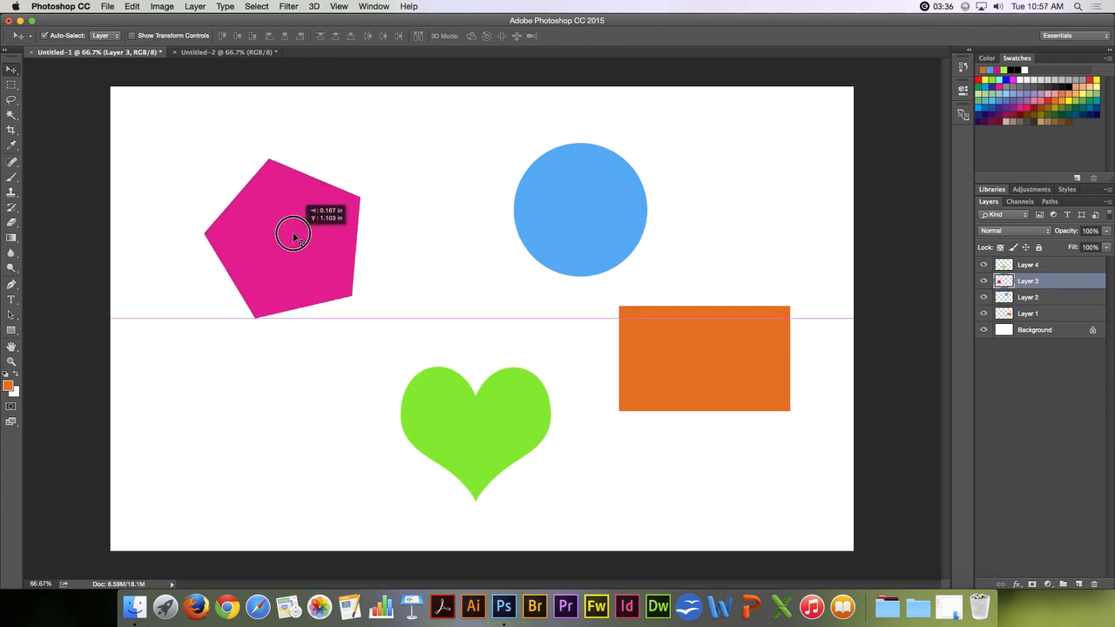
left_click_drag(293, 240, 258, 247)
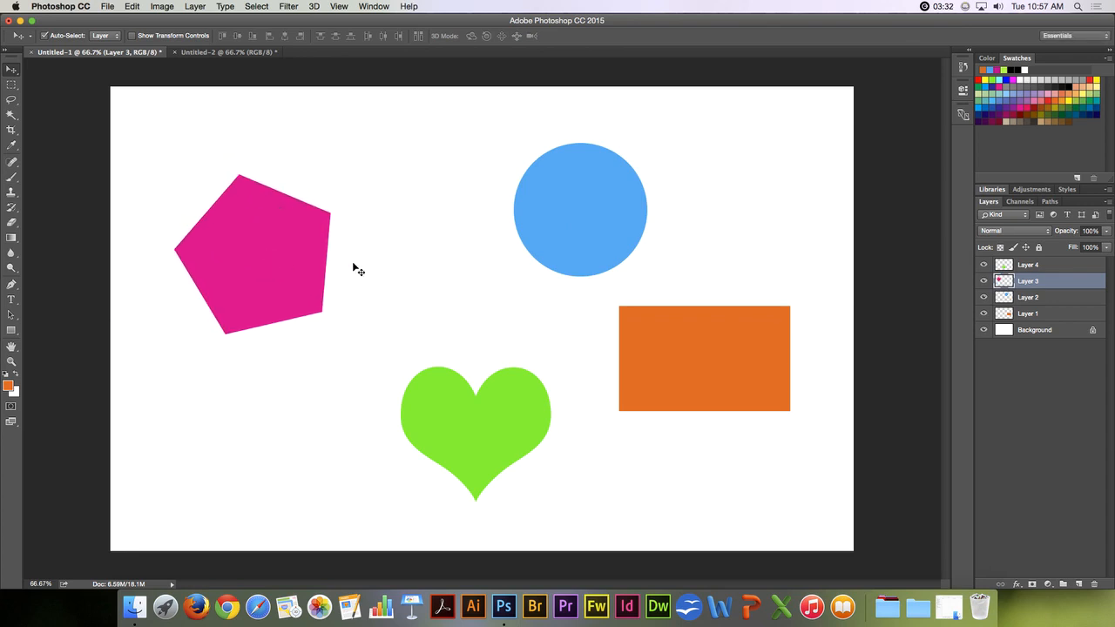
mouse_move(485, 300)
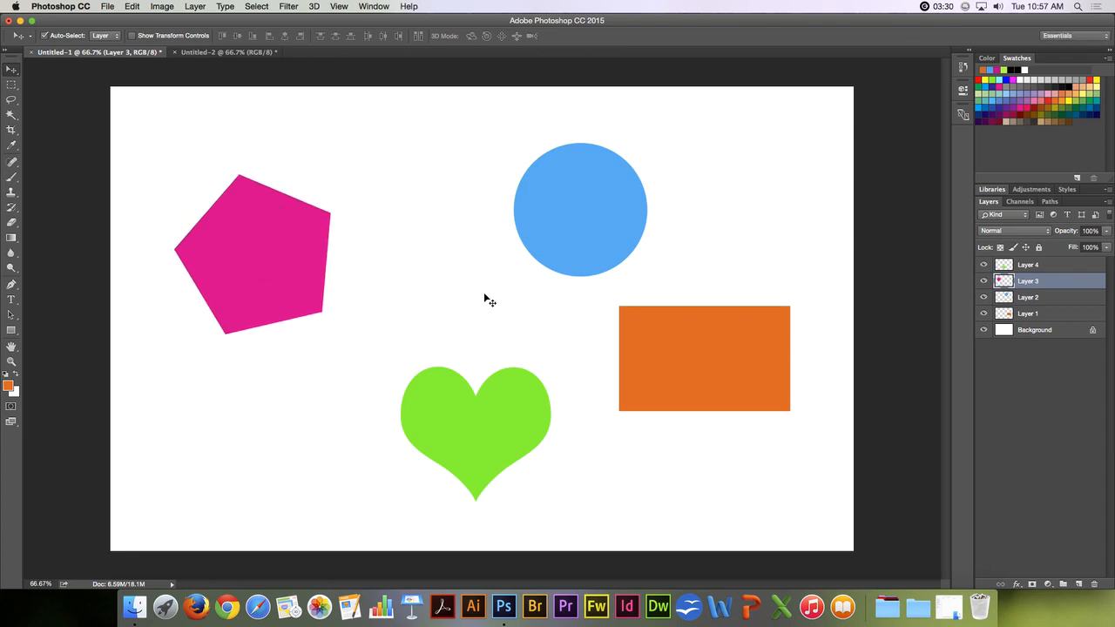
left_click(1028, 265)
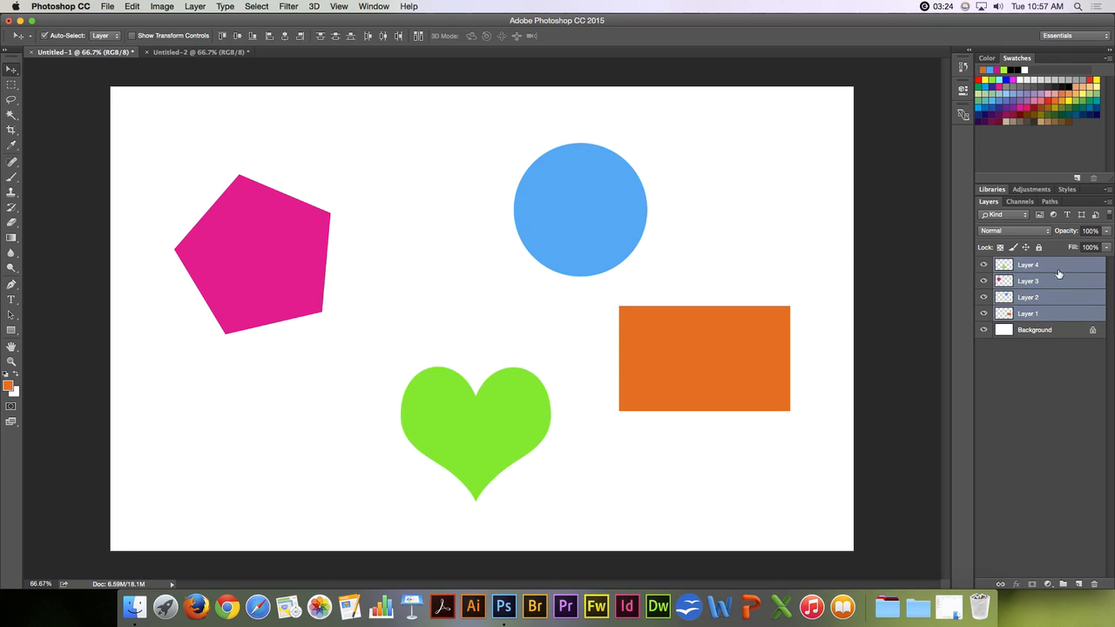
mouse_move(1044, 315)
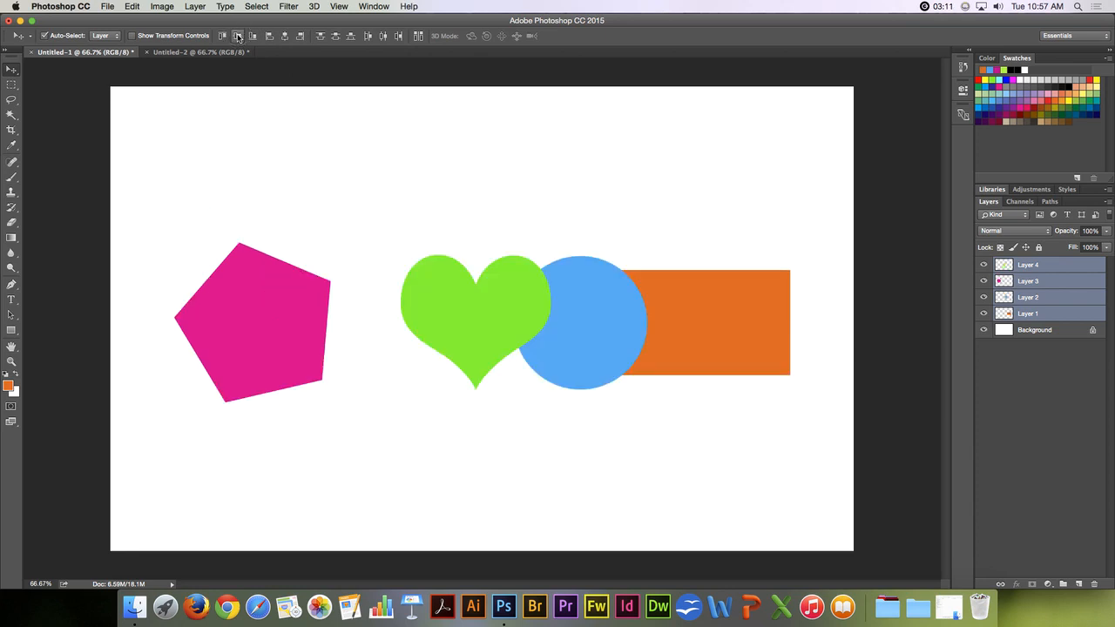
mouse_move(237, 35)
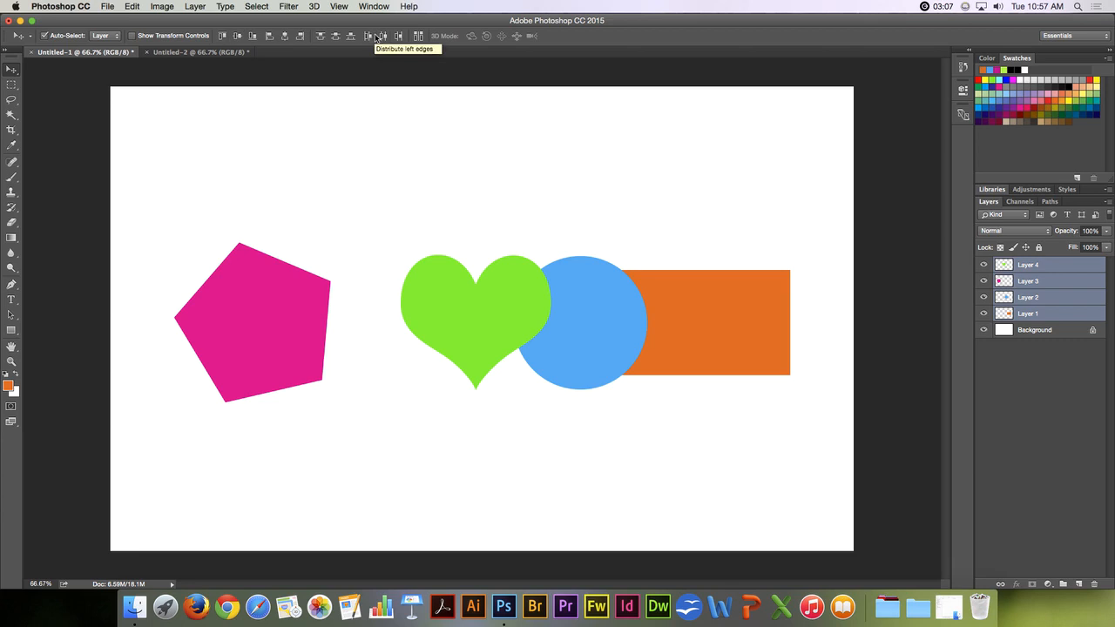
Distribute the four shapes evenly, nudging the pentagon left and the circle and rectangle right
left_click(380, 35)
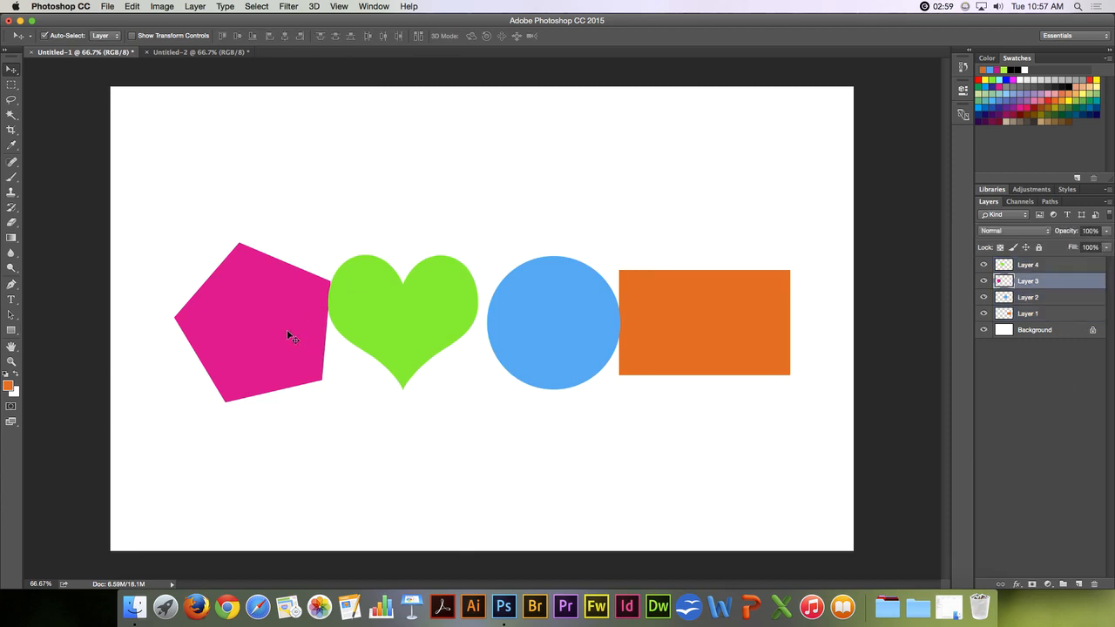
left_click_drag(293, 335, 248, 340)
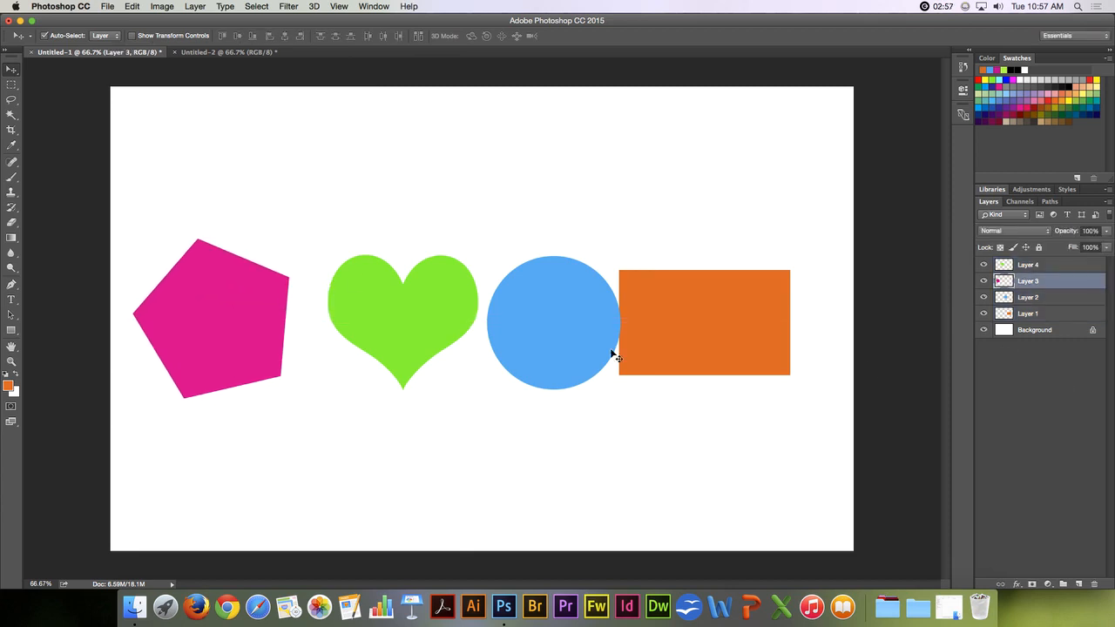
left_click_drag(704, 322, 746, 345)
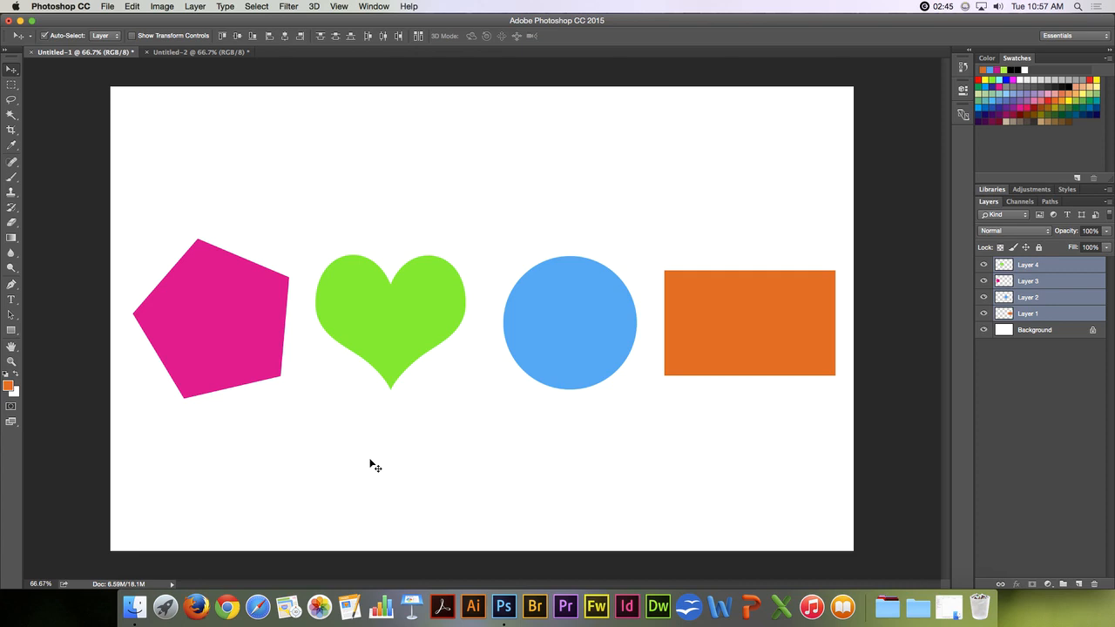
mouse_move(241, 67)
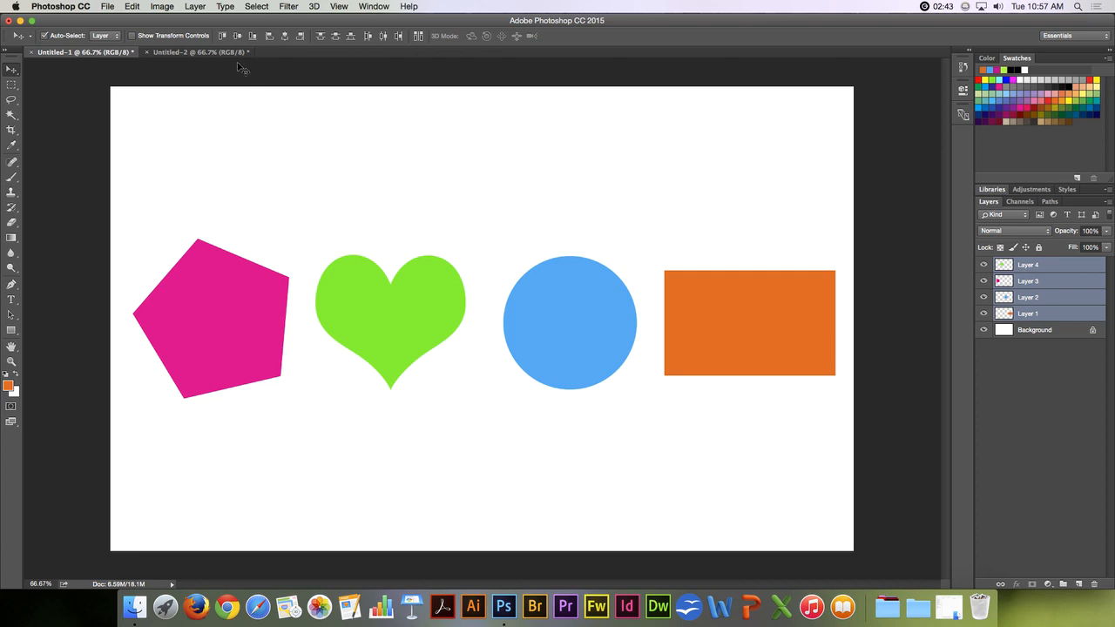
Copy the pink pentagon and green heart from Untitled-1 into the Untitled-2 document
left_click(78, 52)
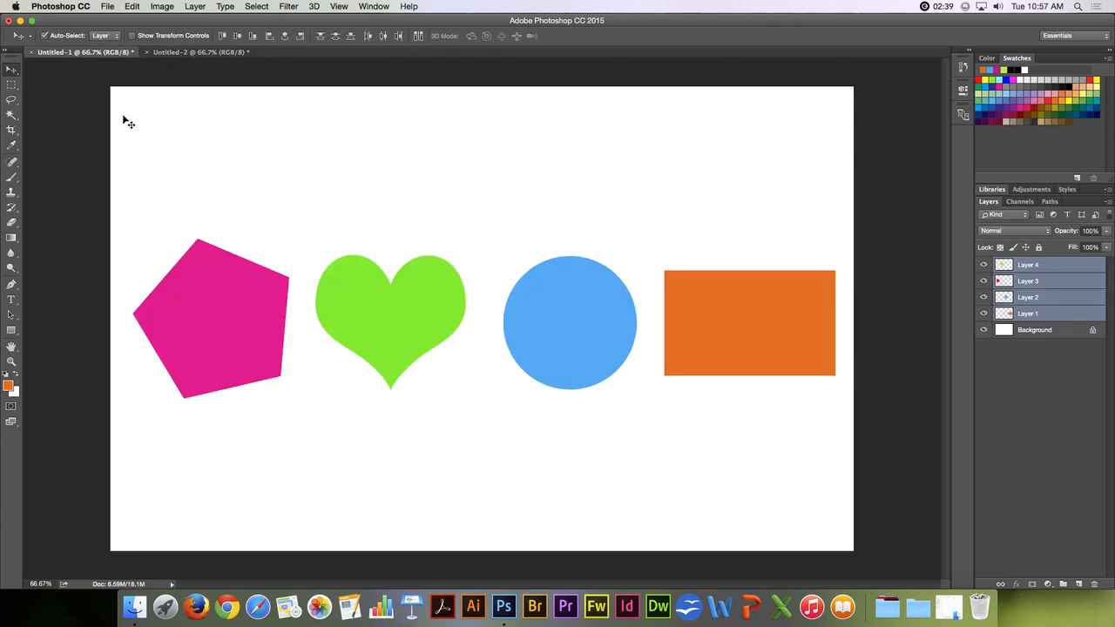
mouse_move(251, 415)
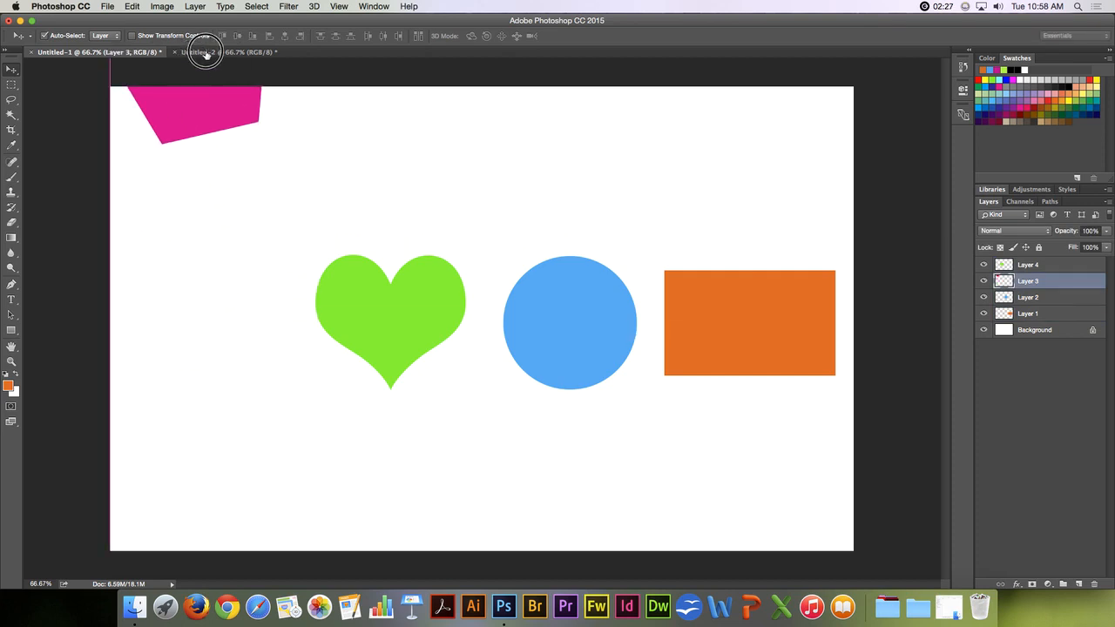
left_click(226, 52)
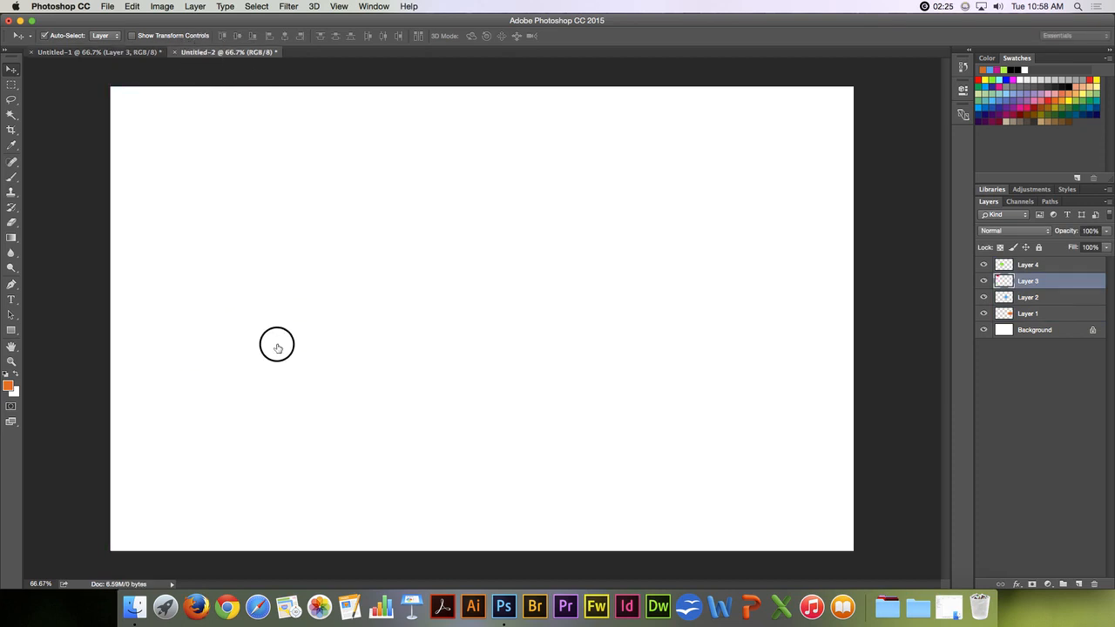
mouse_move(224, 331)
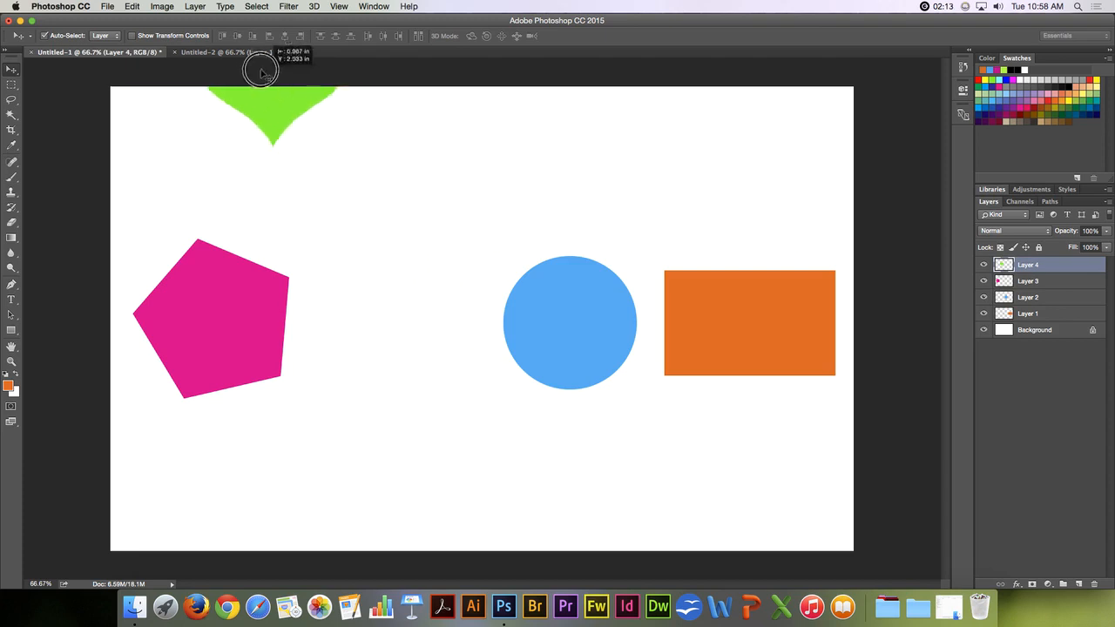
left_click(235, 53)
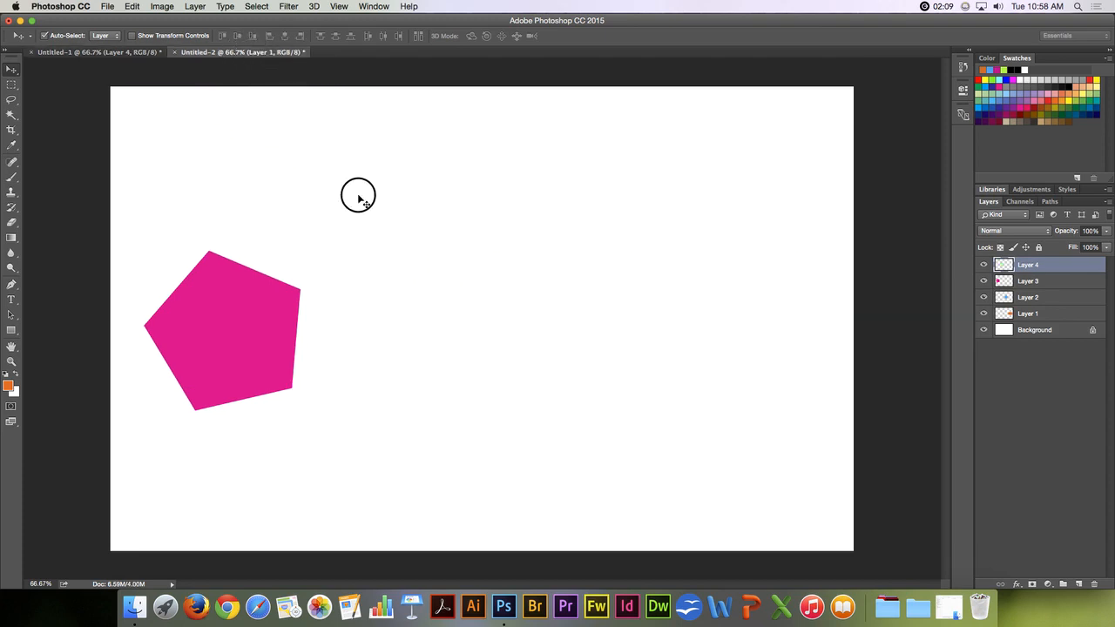
mouse_move(421, 306)
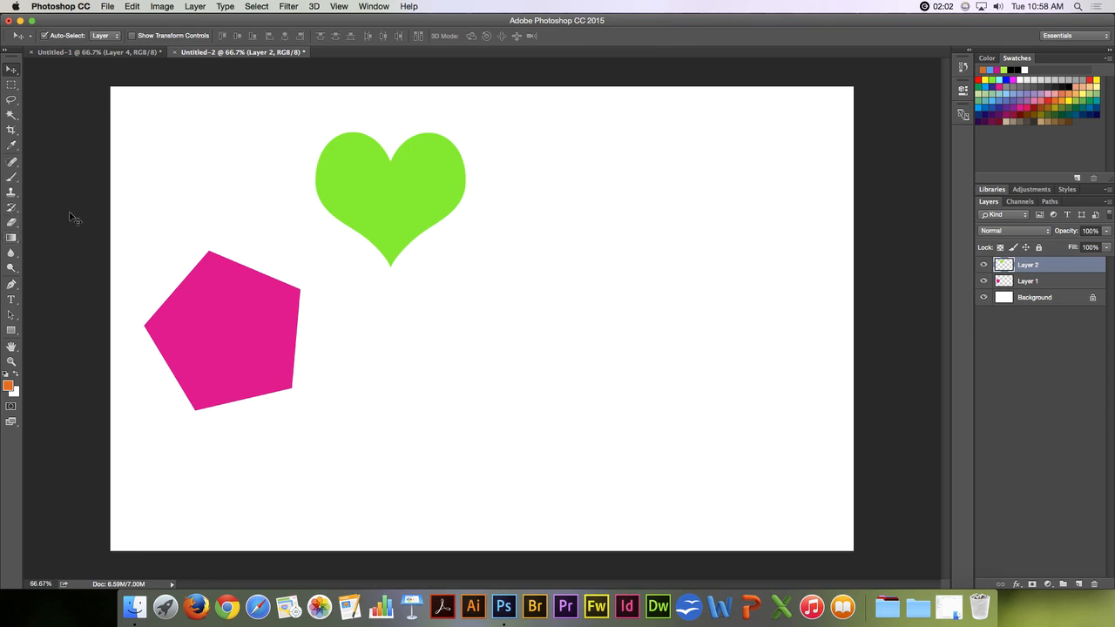
mouse_move(138, 192)
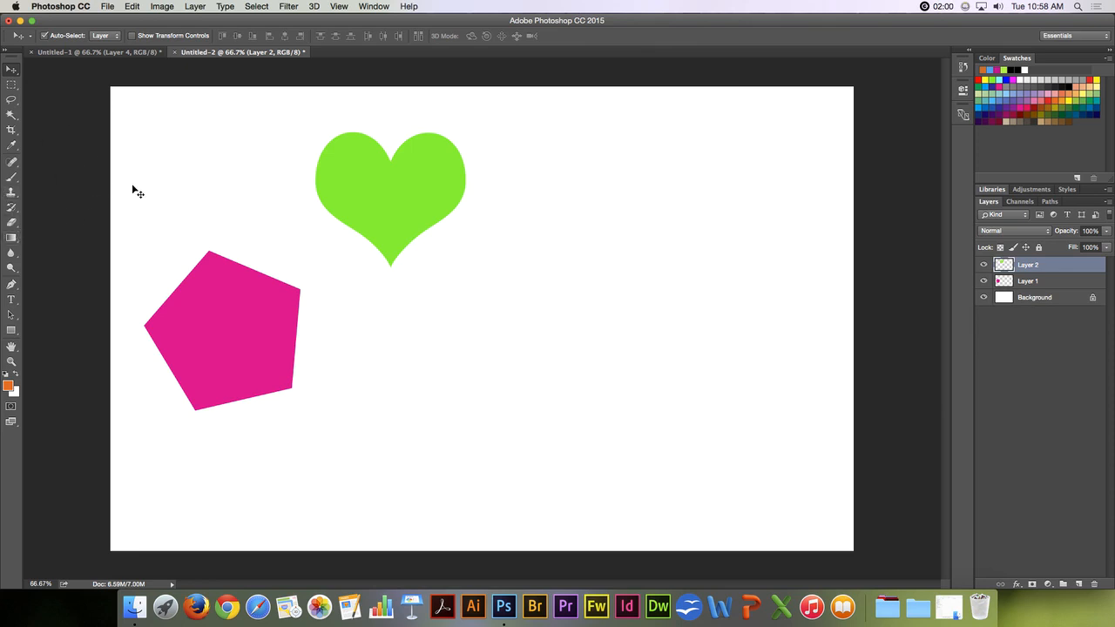
mouse_move(143, 200)
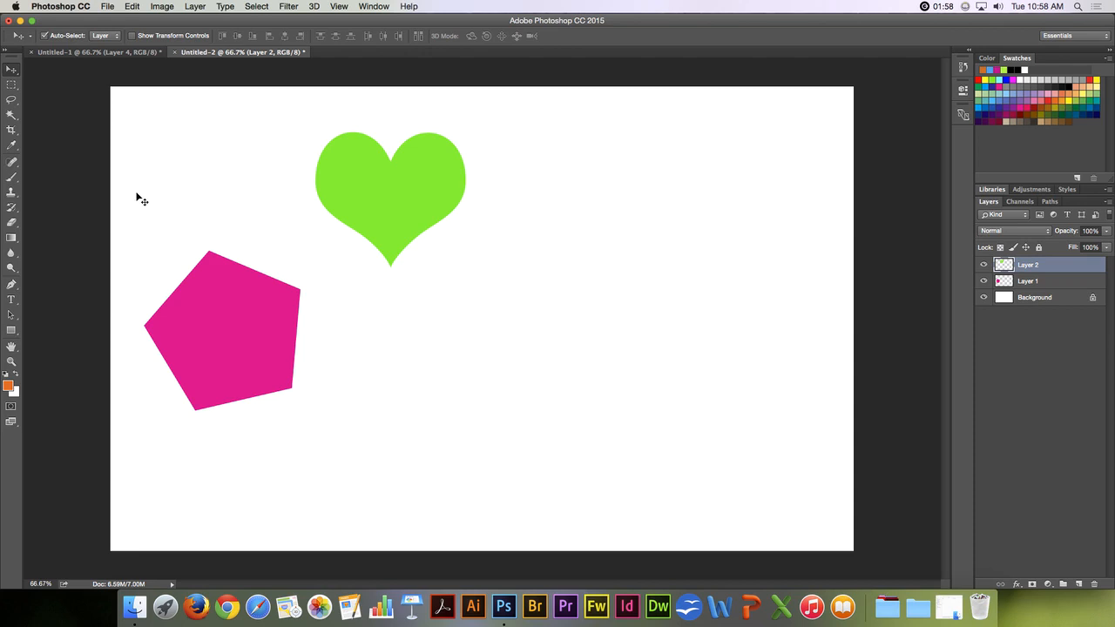
mouse_move(430, 49)
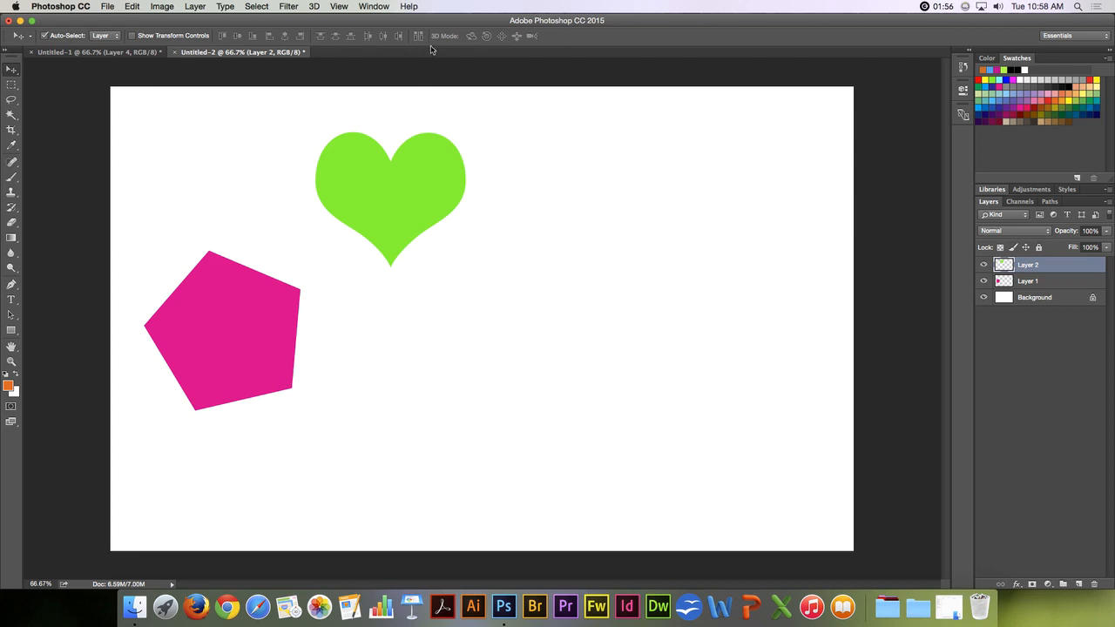
mouse_move(537, 43)
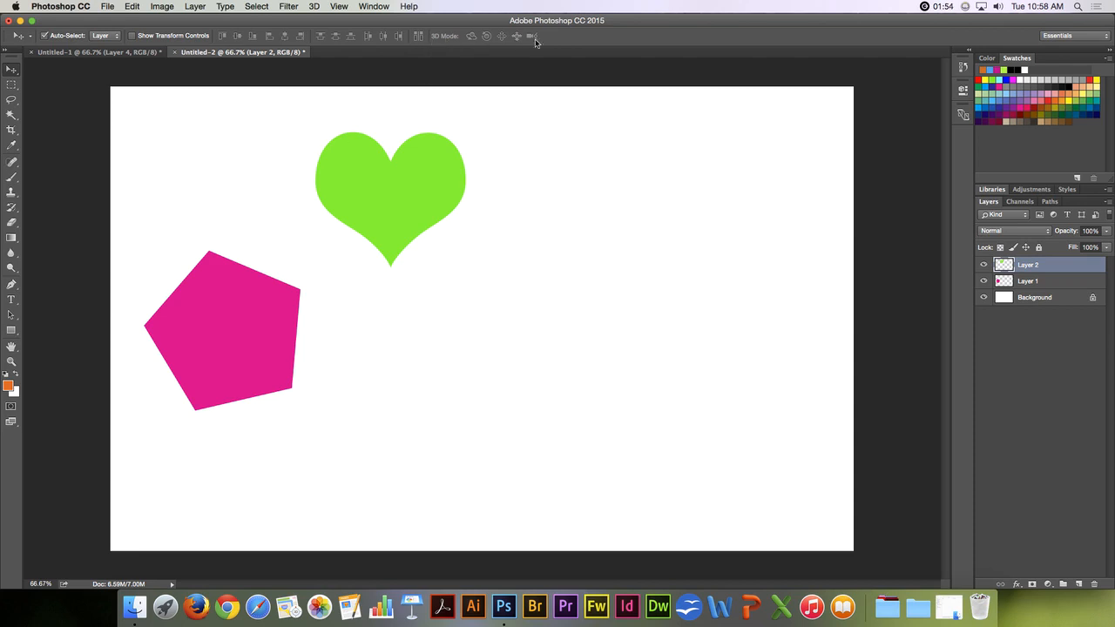
mouse_move(471, 91)
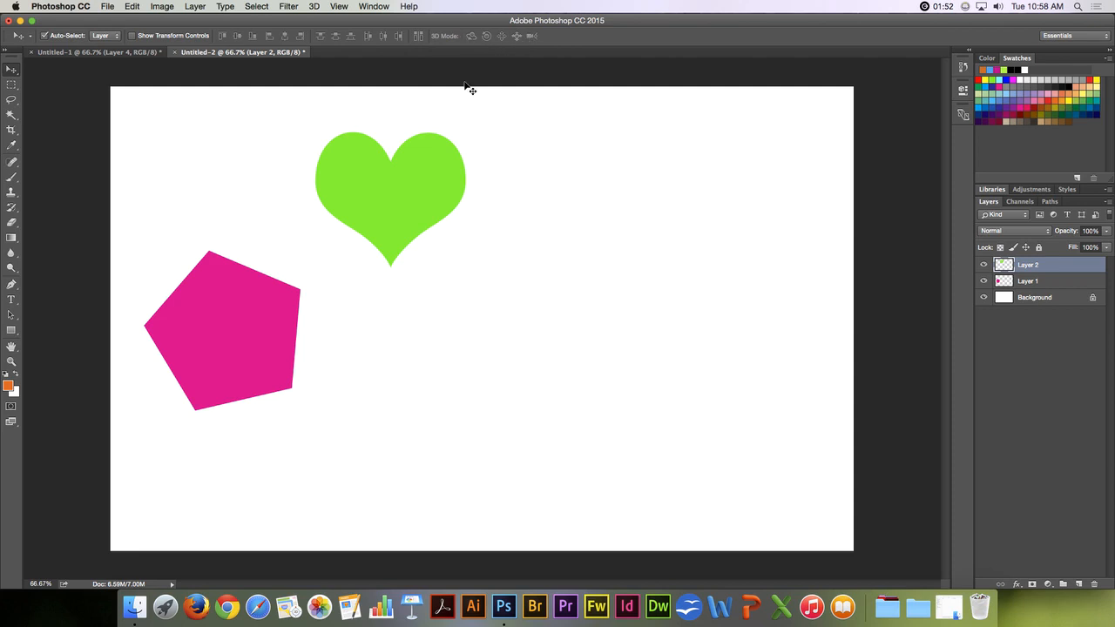
left_click(314, 7)
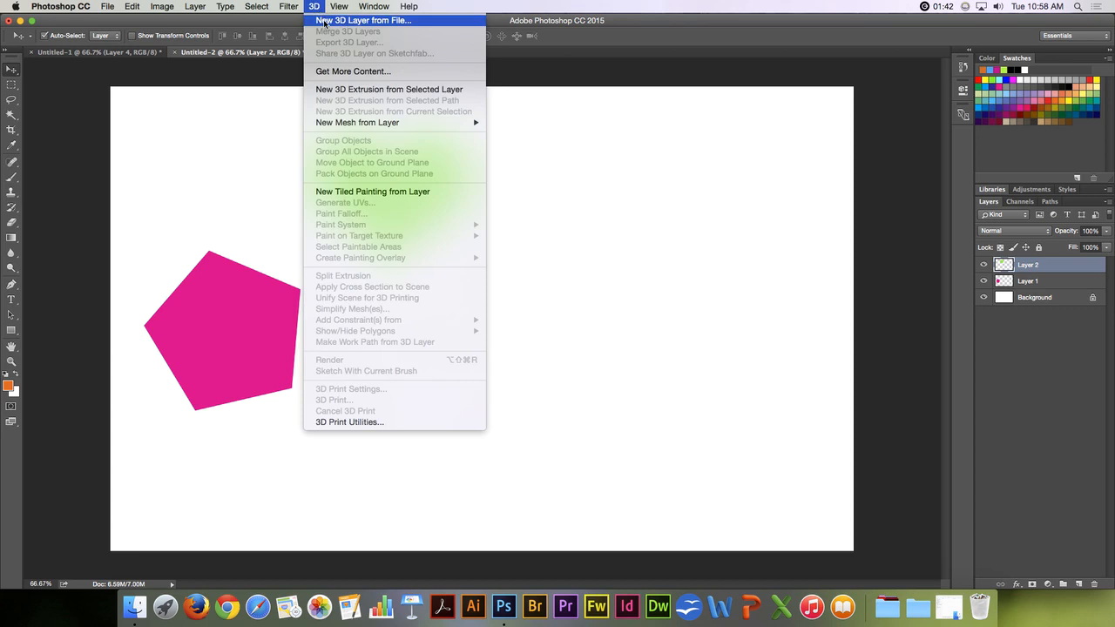
mouse_move(388, 88)
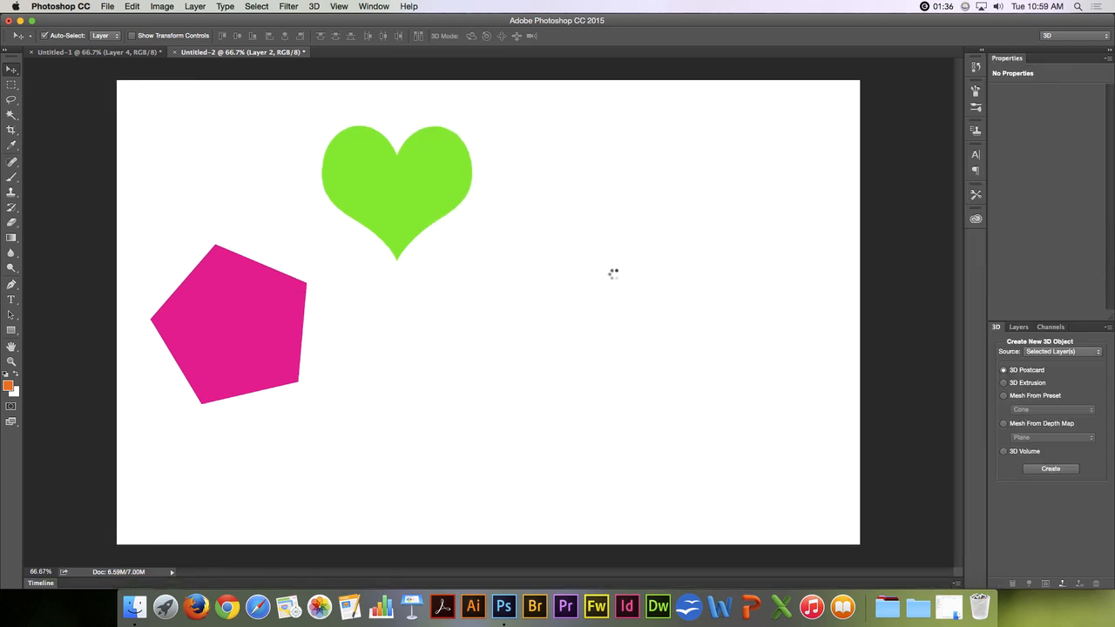
Create a New 3D Extrusion from the heart layer, turning it into a 3D object
left_click(1050, 468)
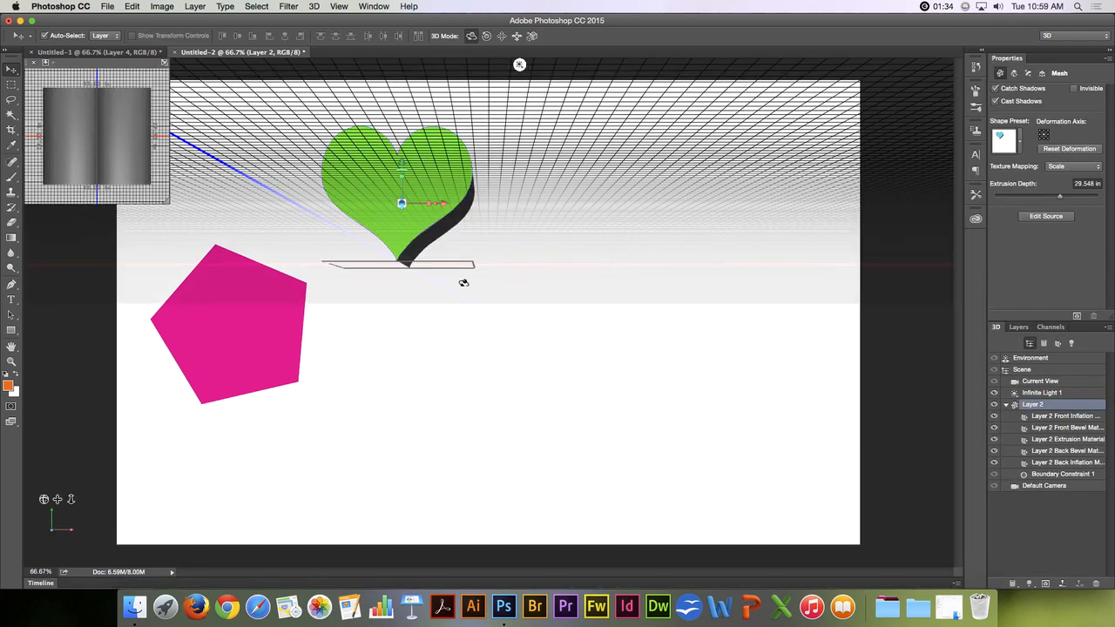